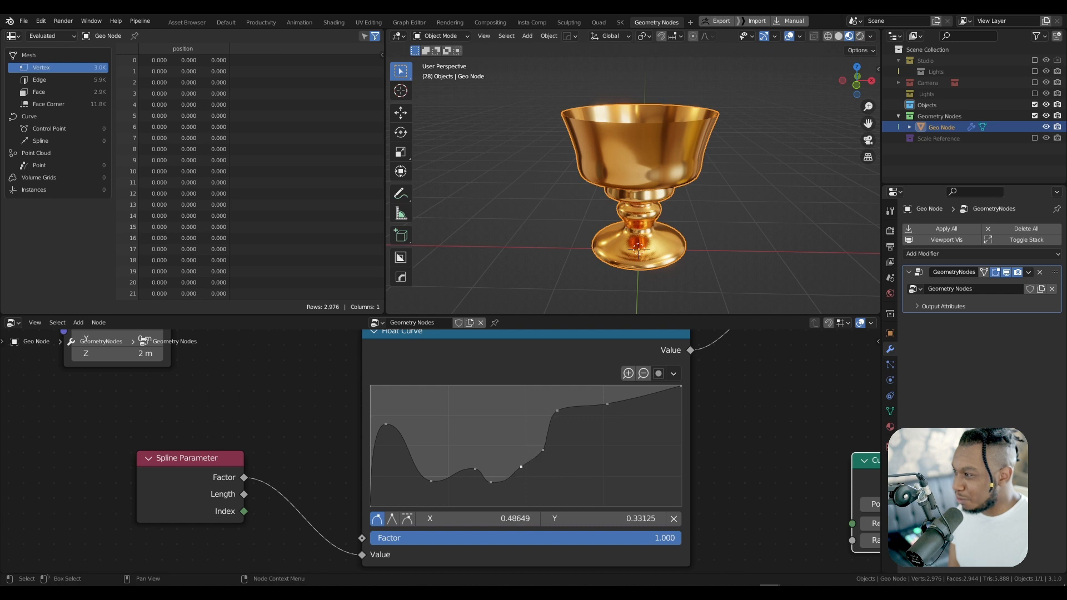
- Lower the middle points of the radius float curve to slim the goblet's stem
drag(490, 471, 466, 493)
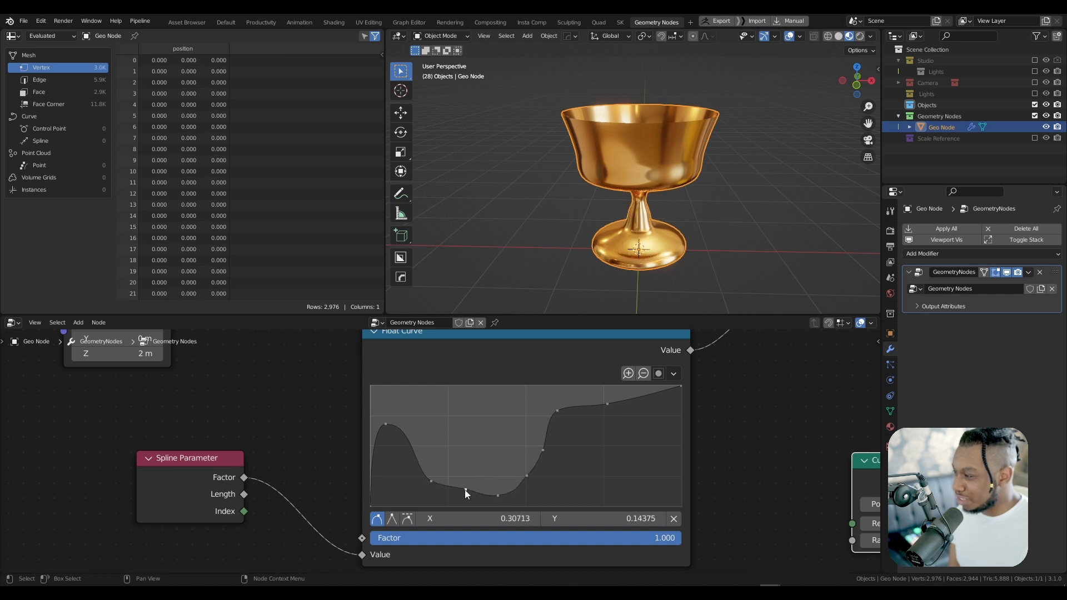
drag(465, 494, 499, 494)
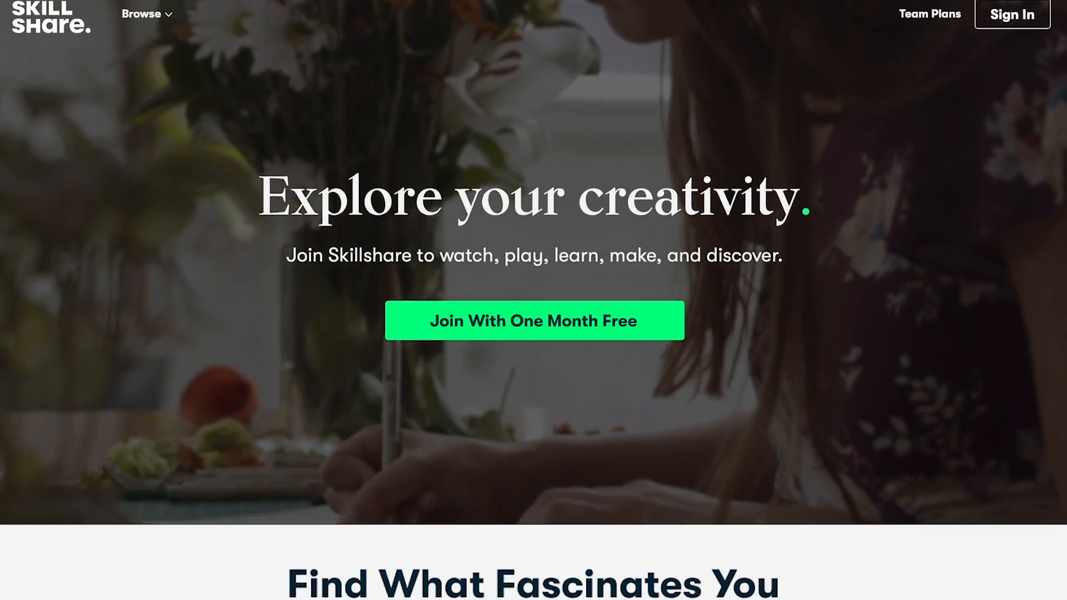
- Scroll the Skillshare homepage and open the Botanical Illustration watercolor and gouache class
scroll(down, 3)
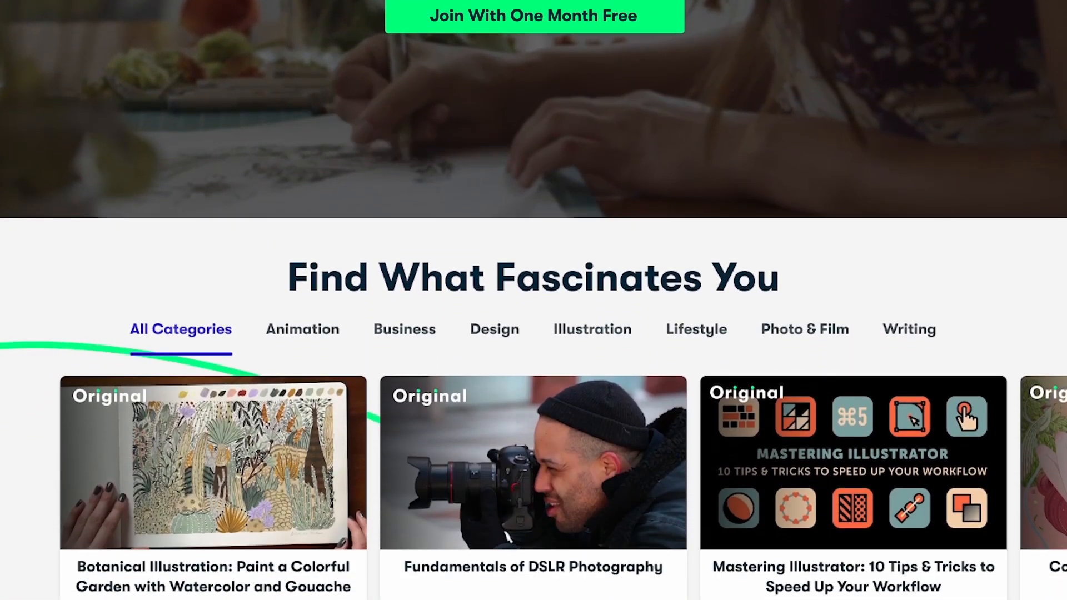
scroll(down, 3)
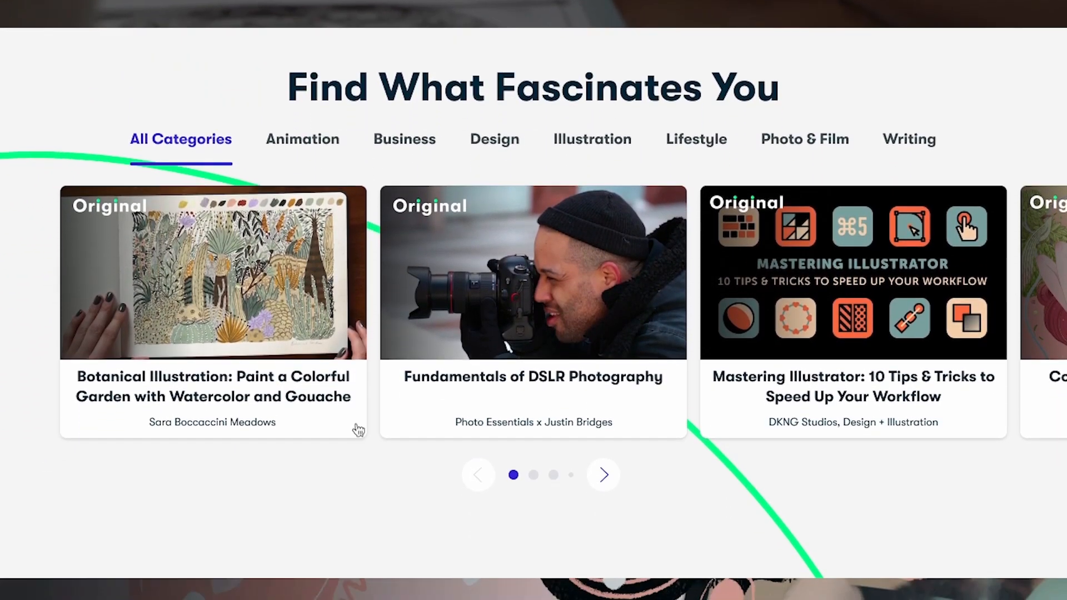
click(211, 272)
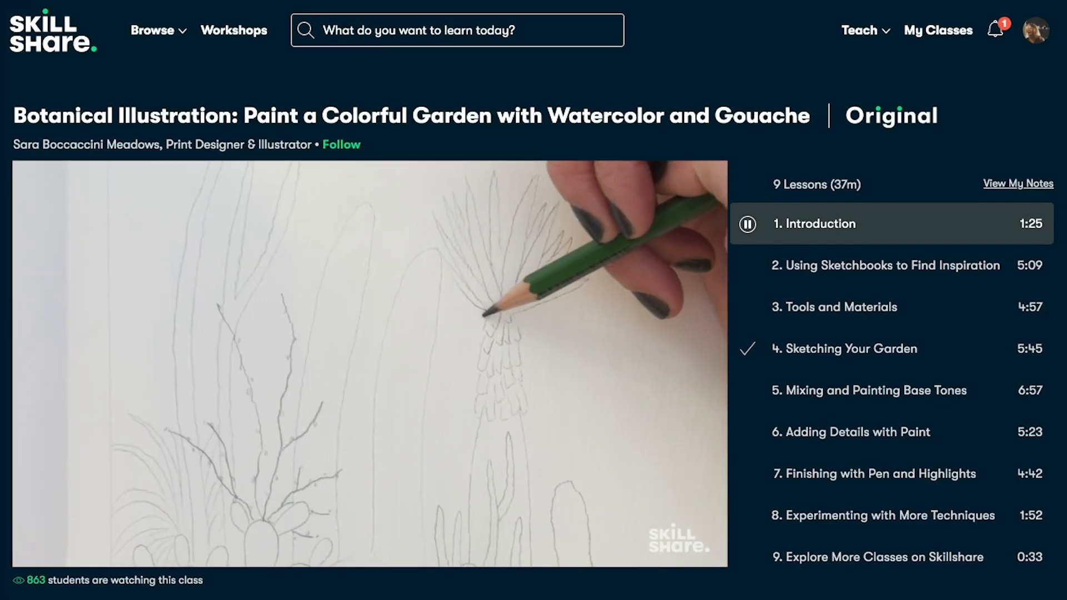
scroll(down, 3)
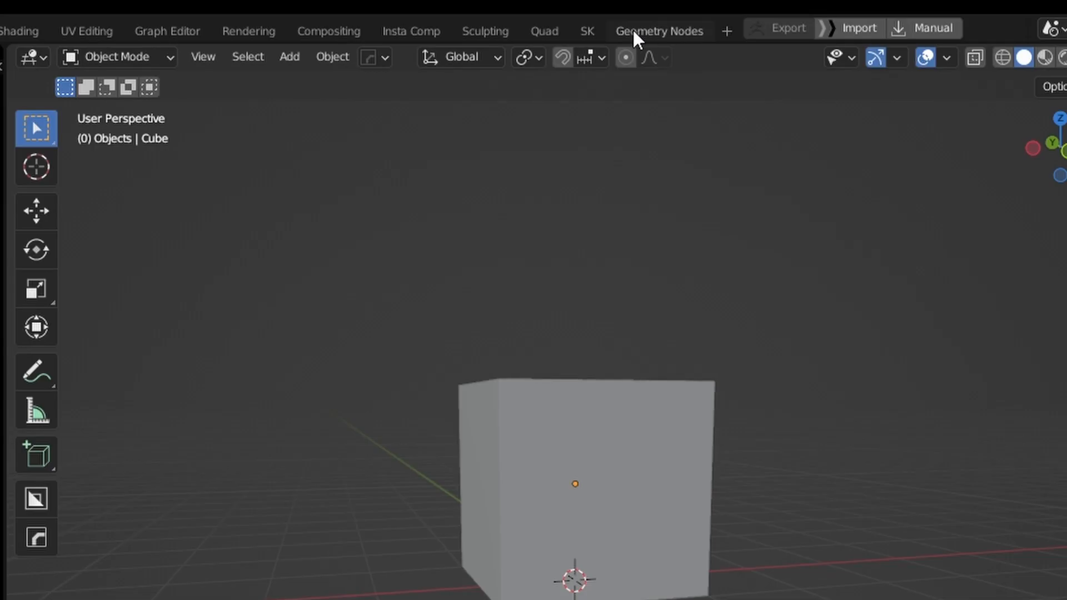
- In the Geometry Nodes workspace, give the Cube a new empty node group, Geometry Nodes.001
click(657, 31)
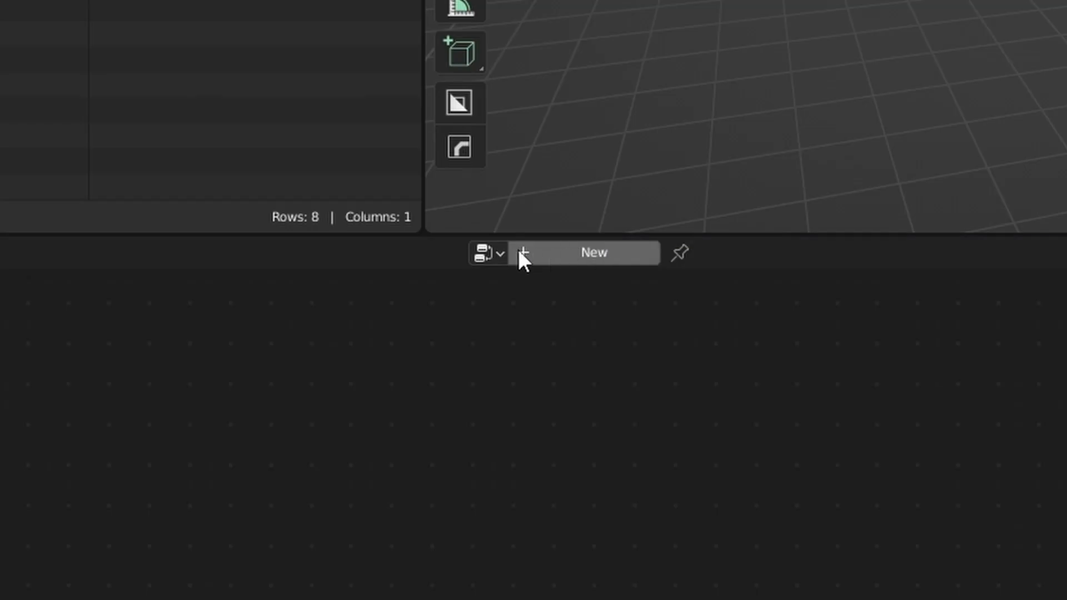
mouse_move(585, 257)
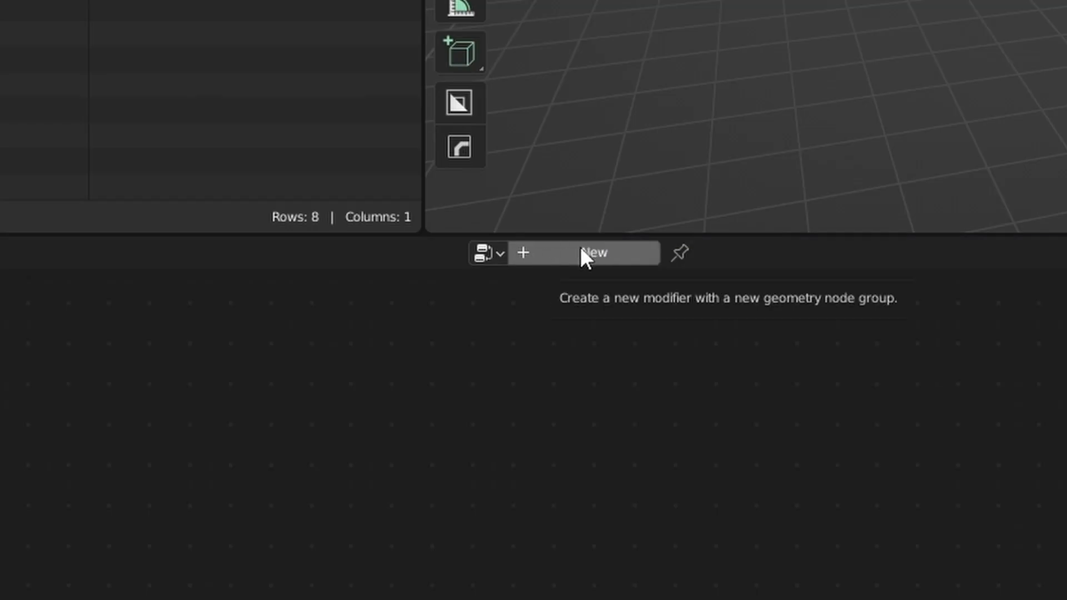
click(592, 252)
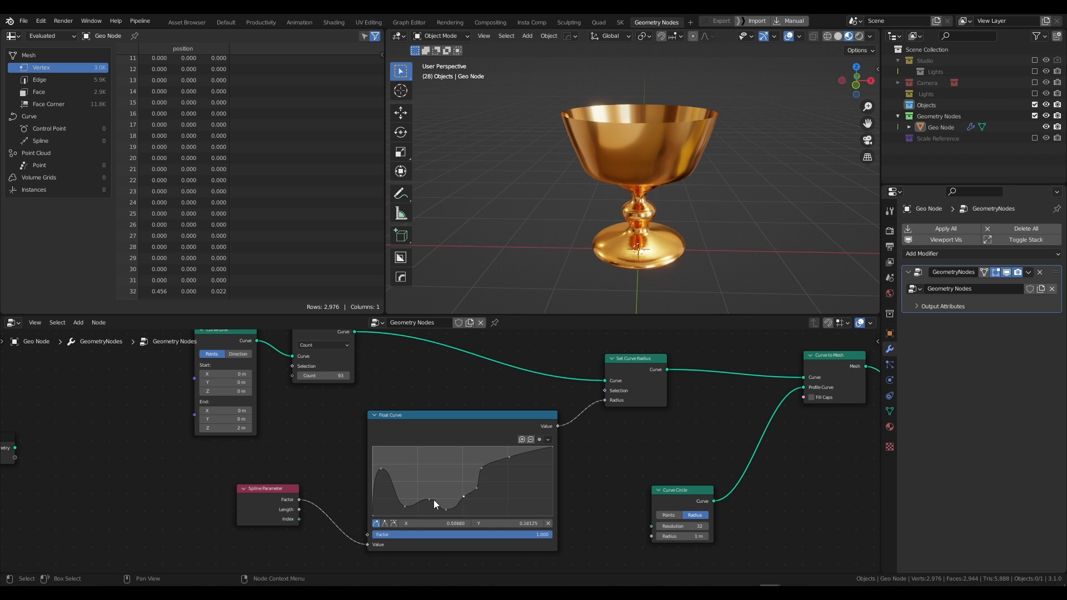
drag(435, 505, 431, 490)
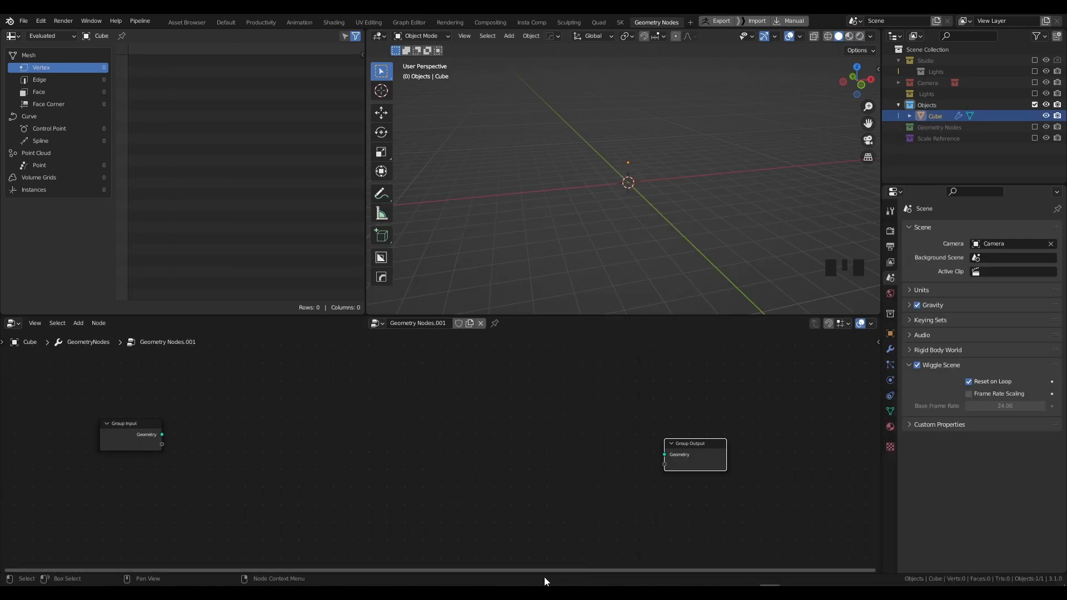
- Add a Curve Line 2 m tall into Group Output and insert a Curve to Mesh node on the link
double_click(693, 454)
text(cu)
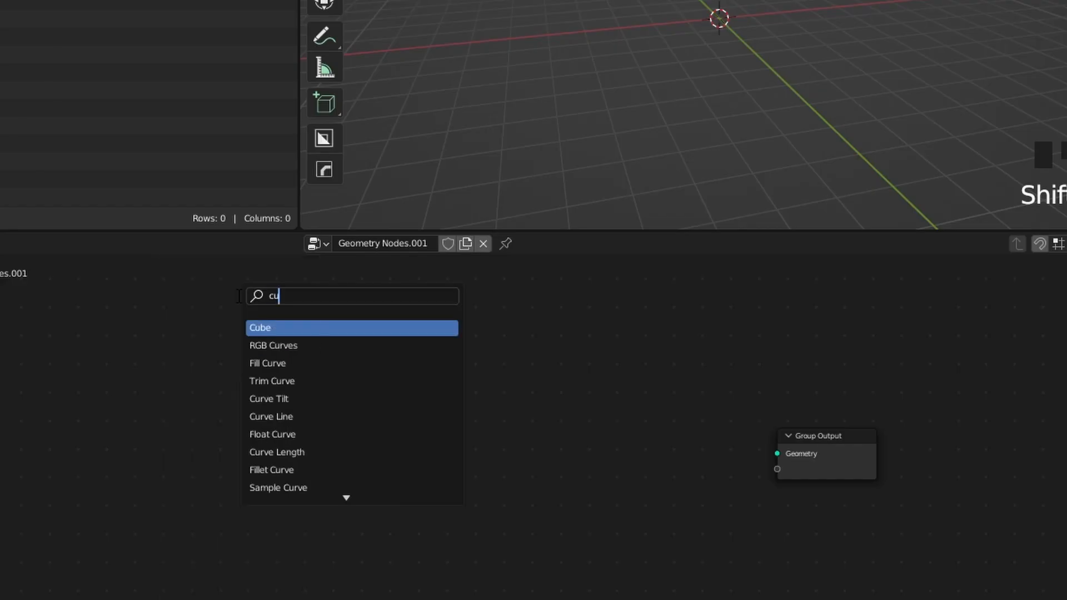
click(271, 417)
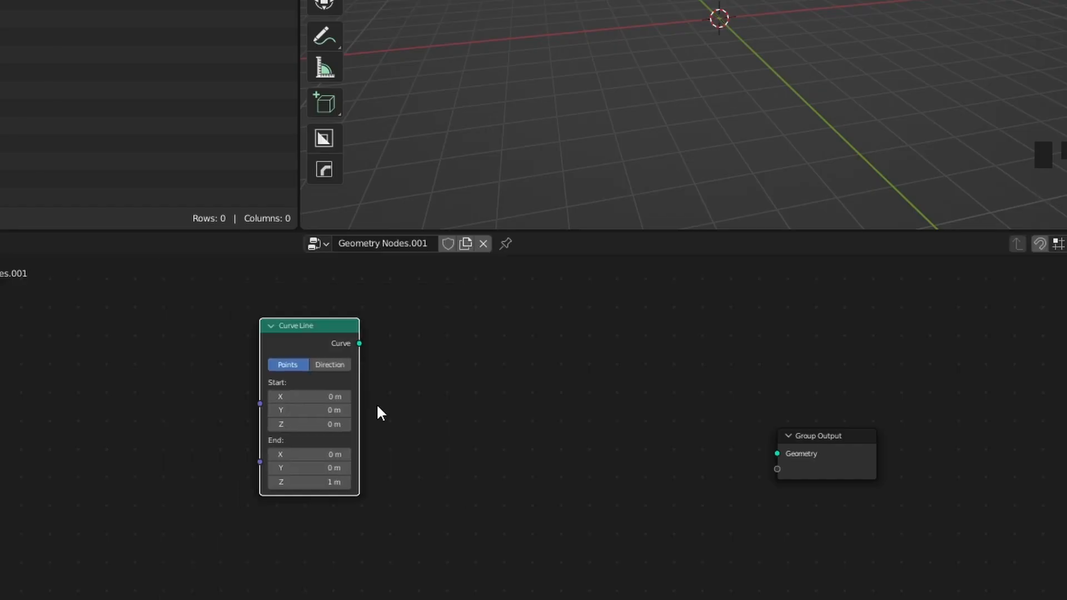
drag(359, 344, 777, 454)
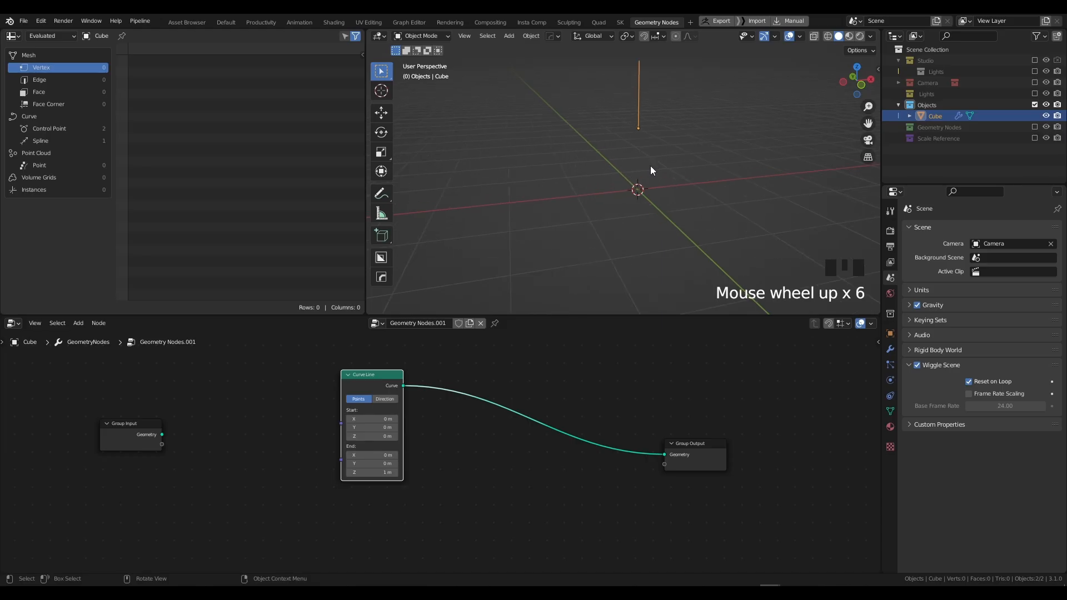
drag(651, 169, 614, 217)
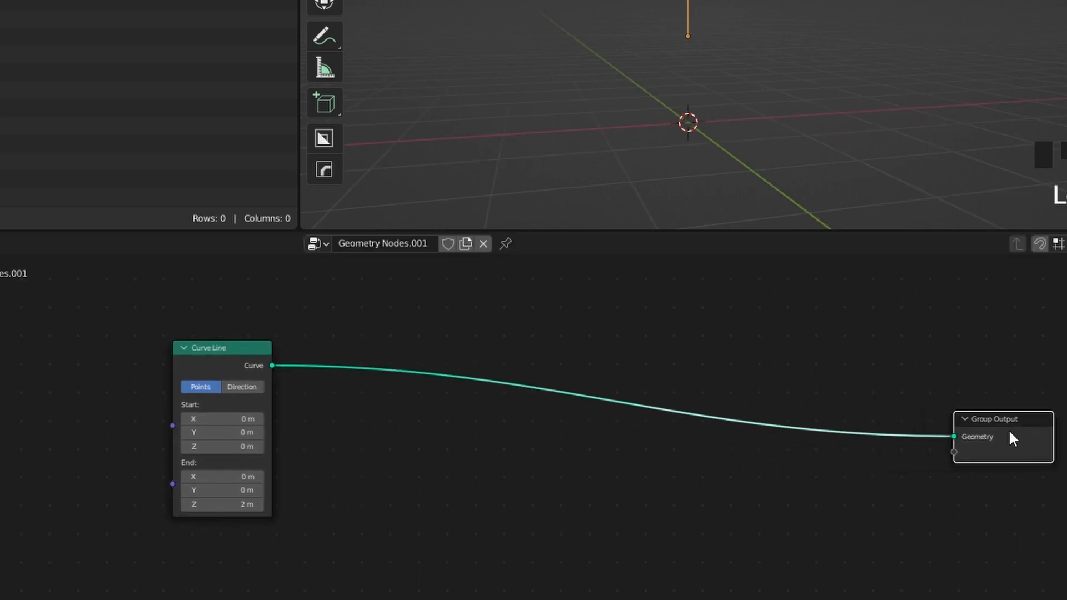
mouse_move(424, 316)
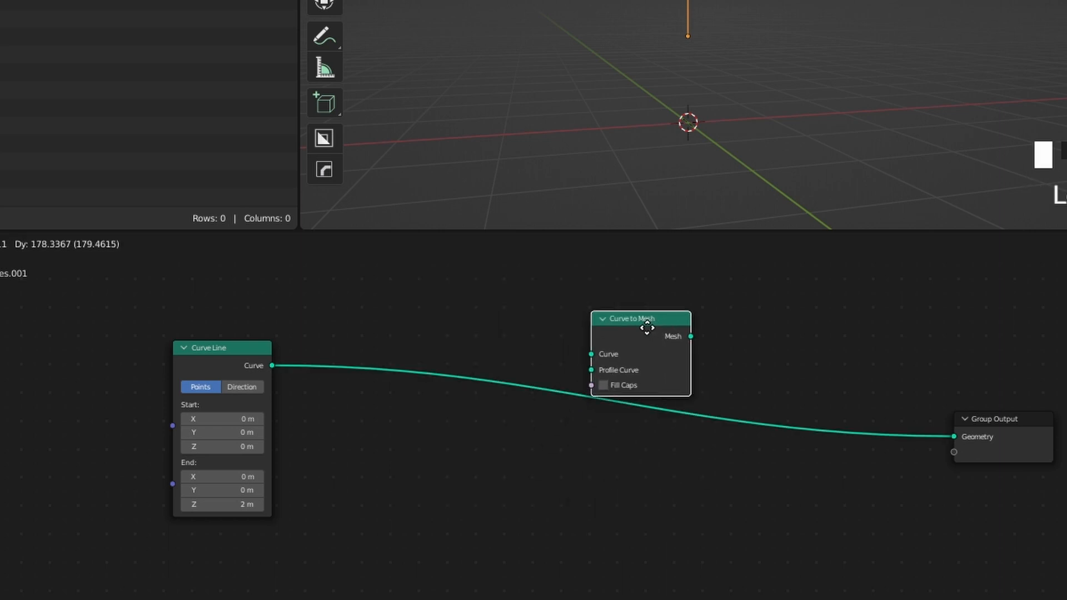
drag(647, 319, 728, 362)
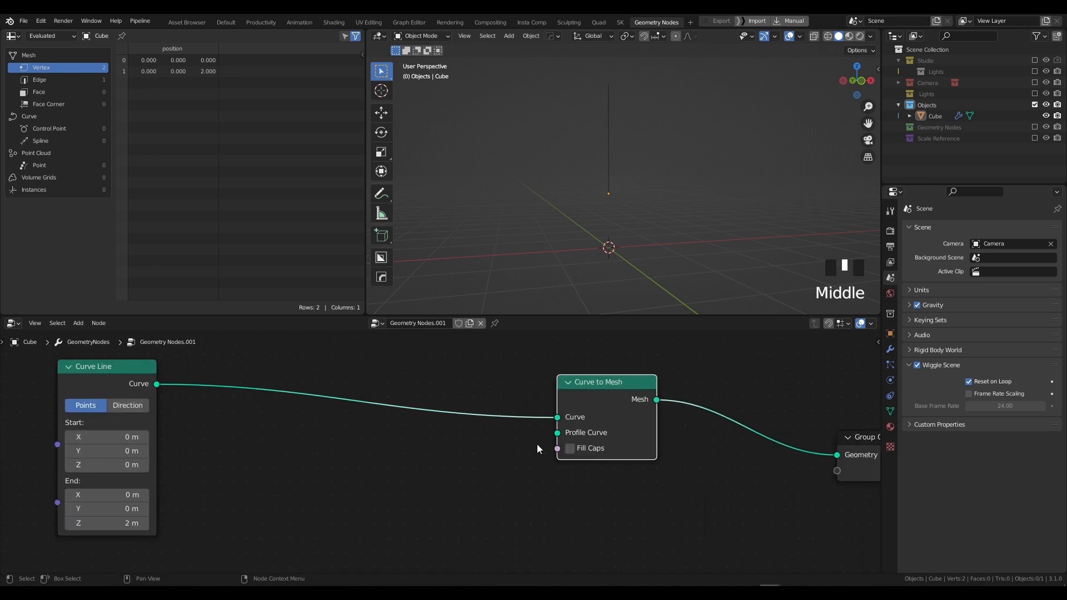
- Add a Curve Circle and wire it as the Profile Curve, sweeping the line into a cylinder
scroll(down, 3)
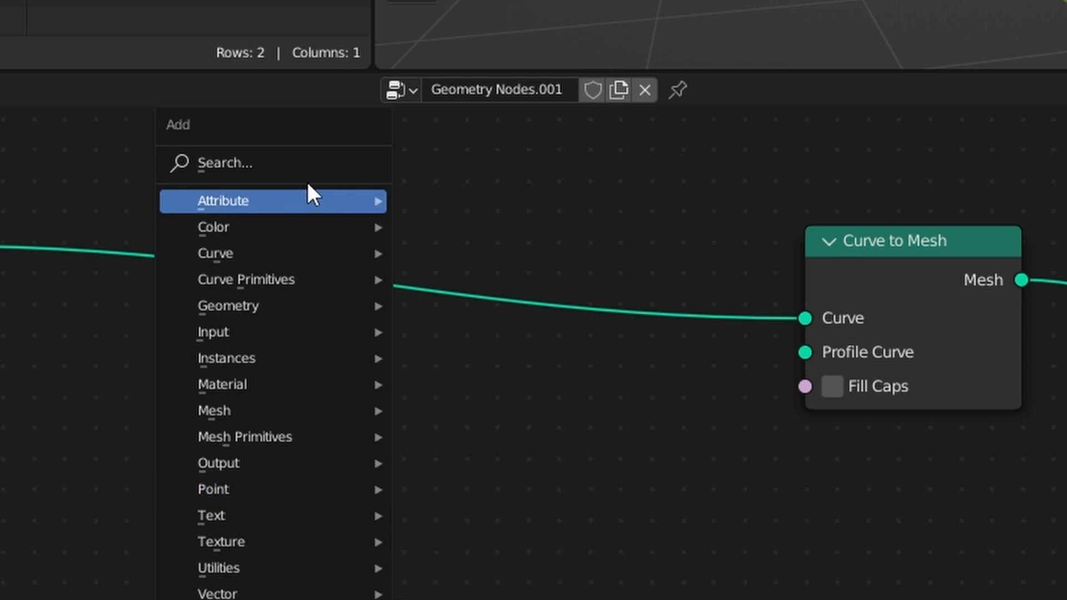
text(curve c)
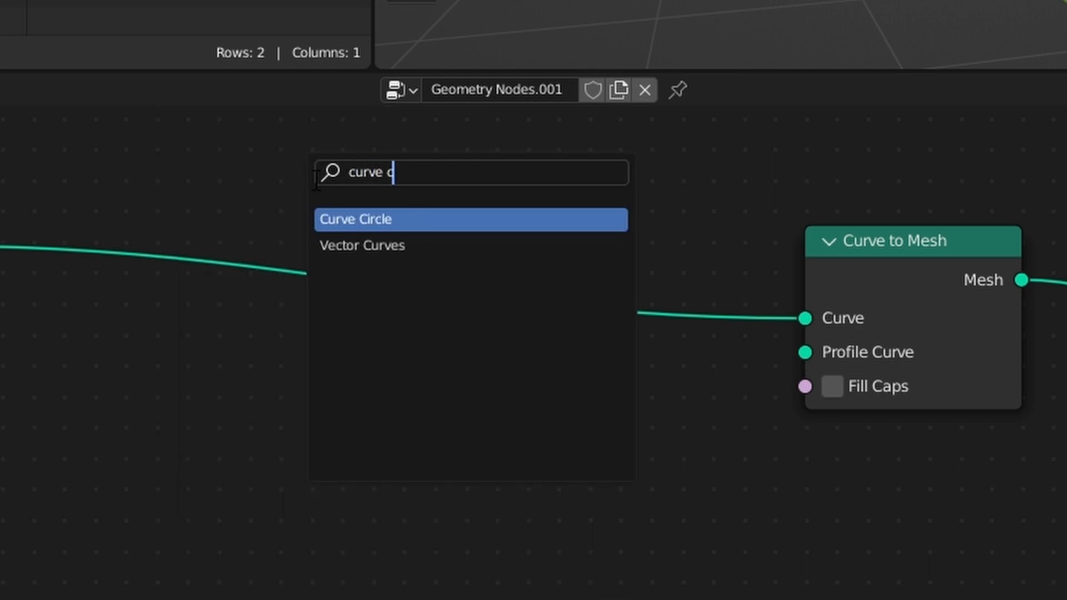
click(354, 219)
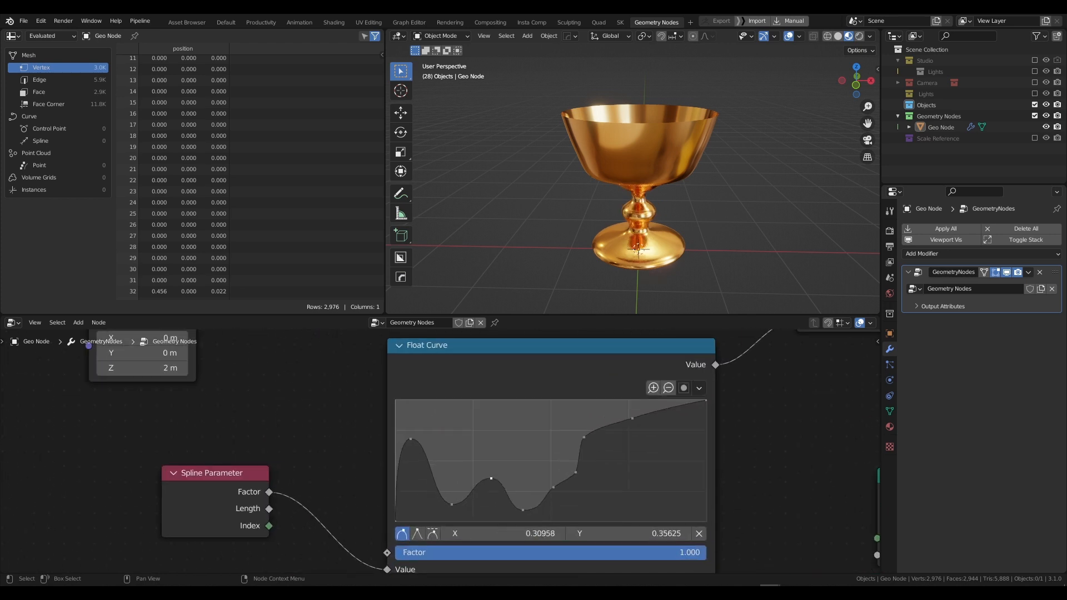
drag(490, 478, 491, 484)
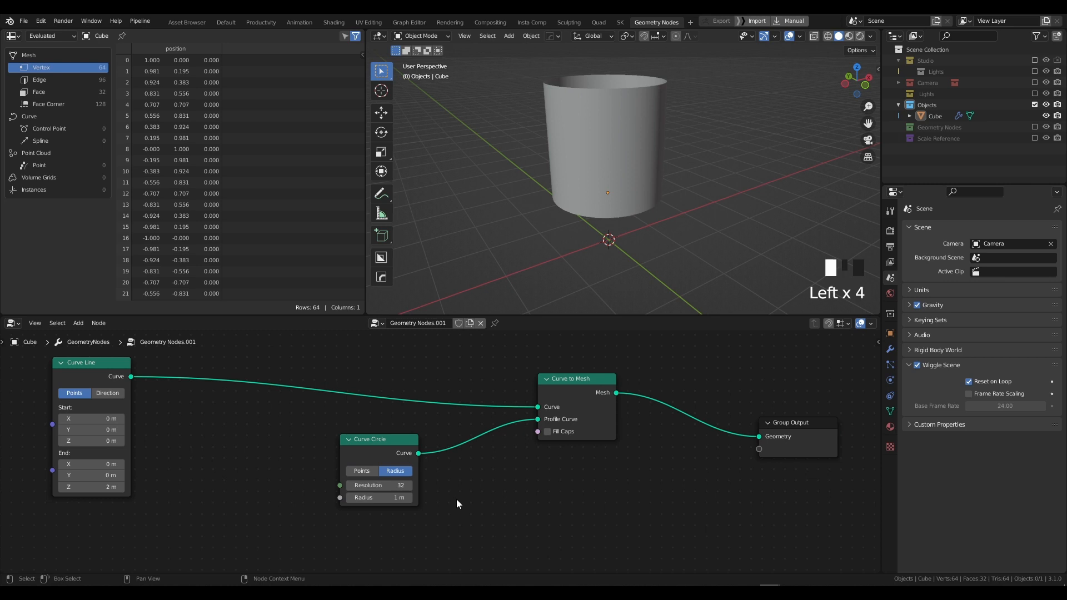
- Add a Resample Curve node and raise its count from 10 to 100
text(re)
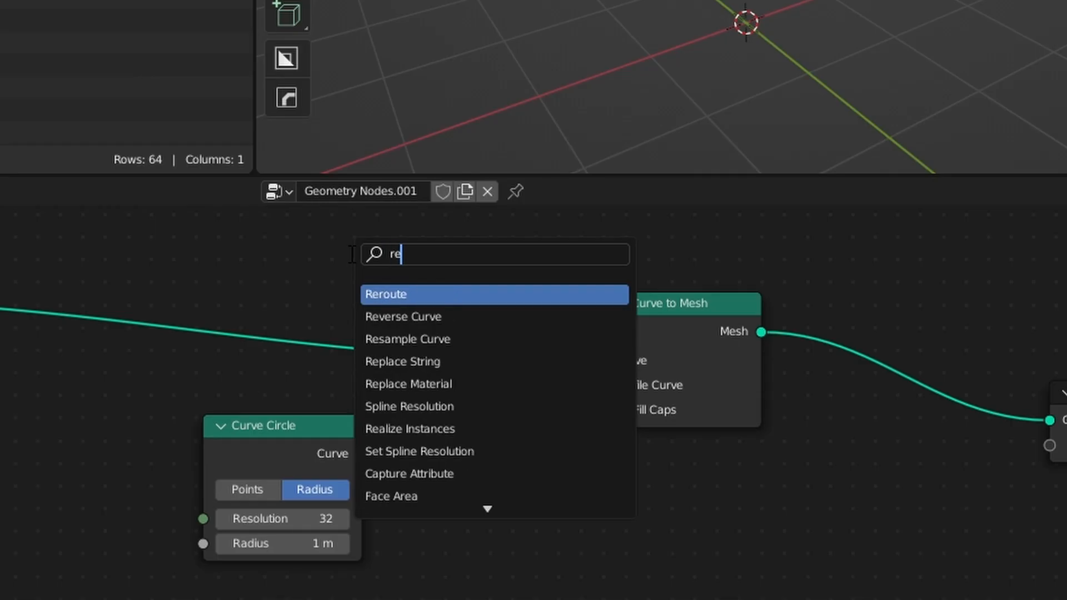
click(408, 337)
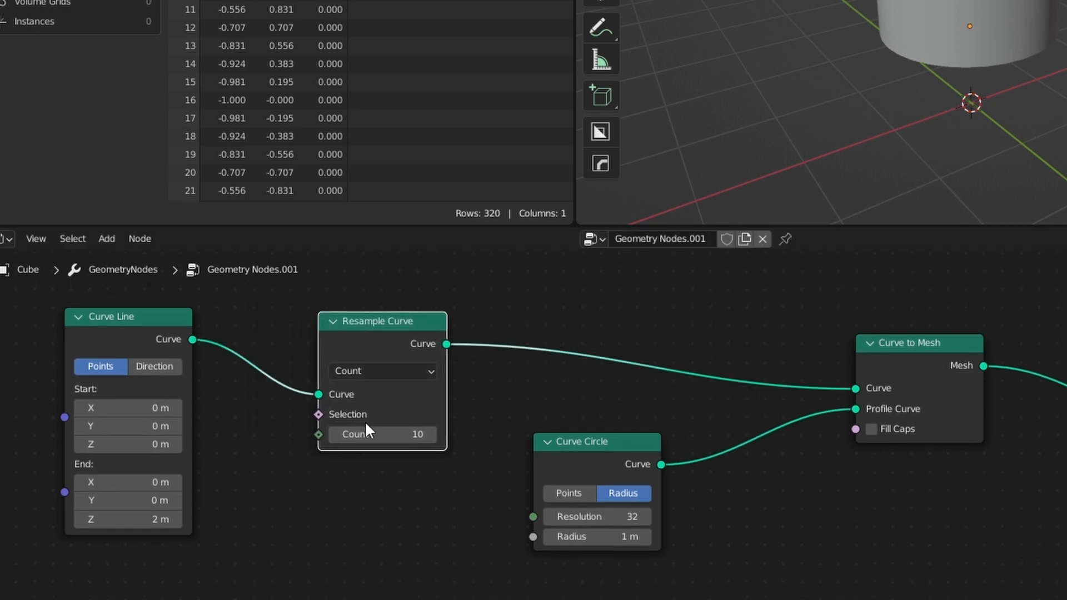
drag(353, 435, 408, 435)
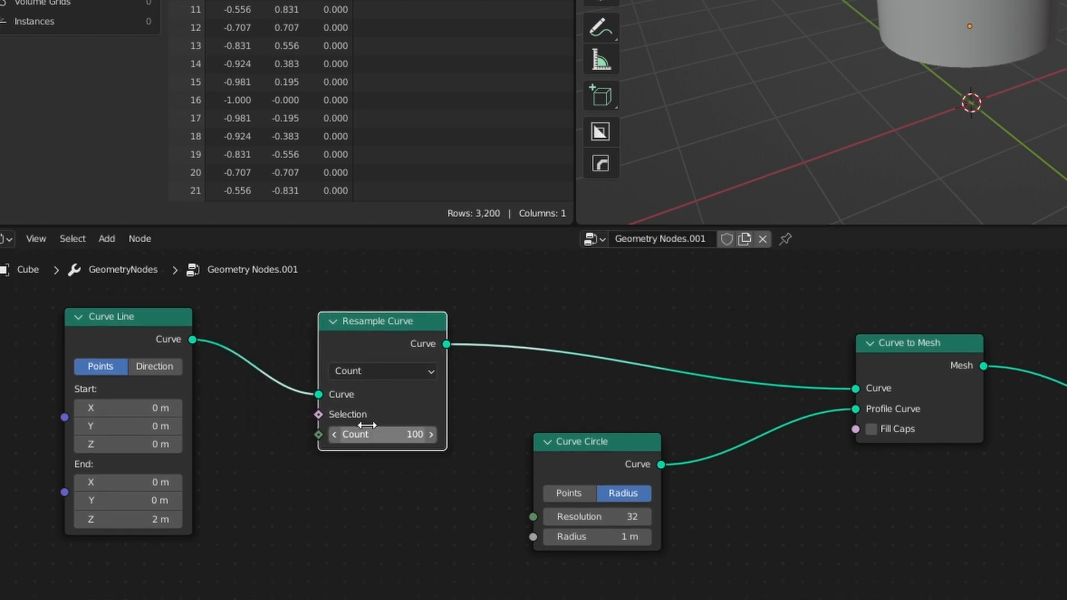
mouse_move(382, 434)
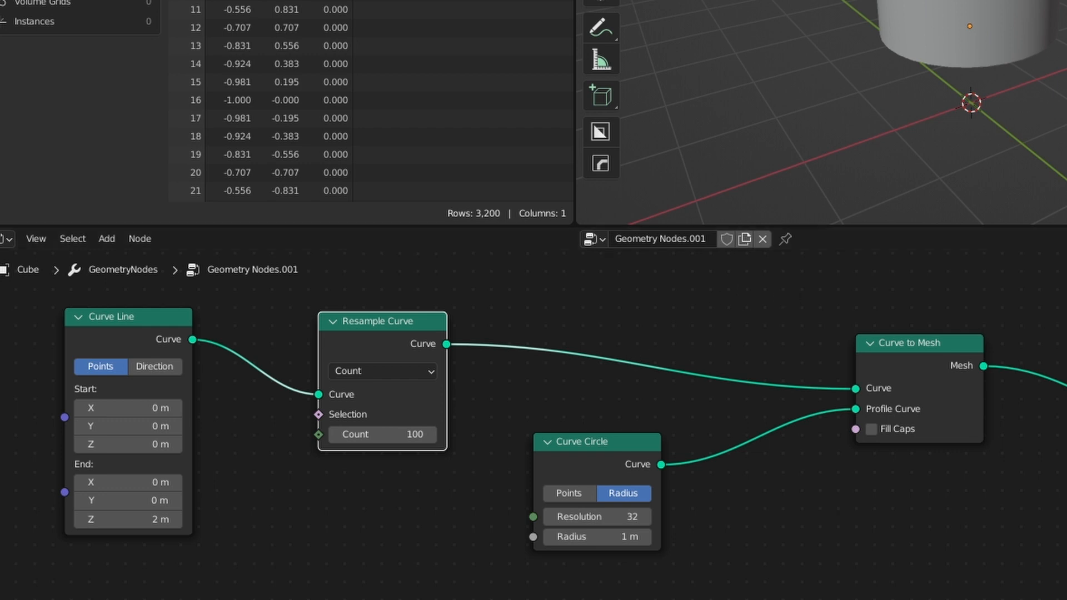
- Insert a Set Curve Radius node between Resample Curve and Curve to Mesh
click(107, 239)
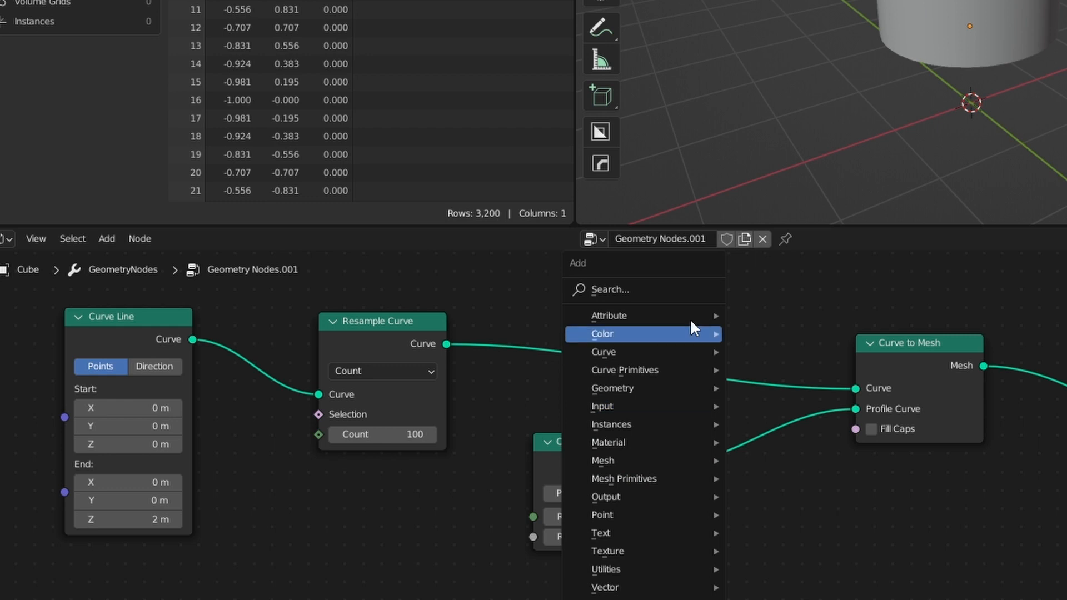
text(set c)
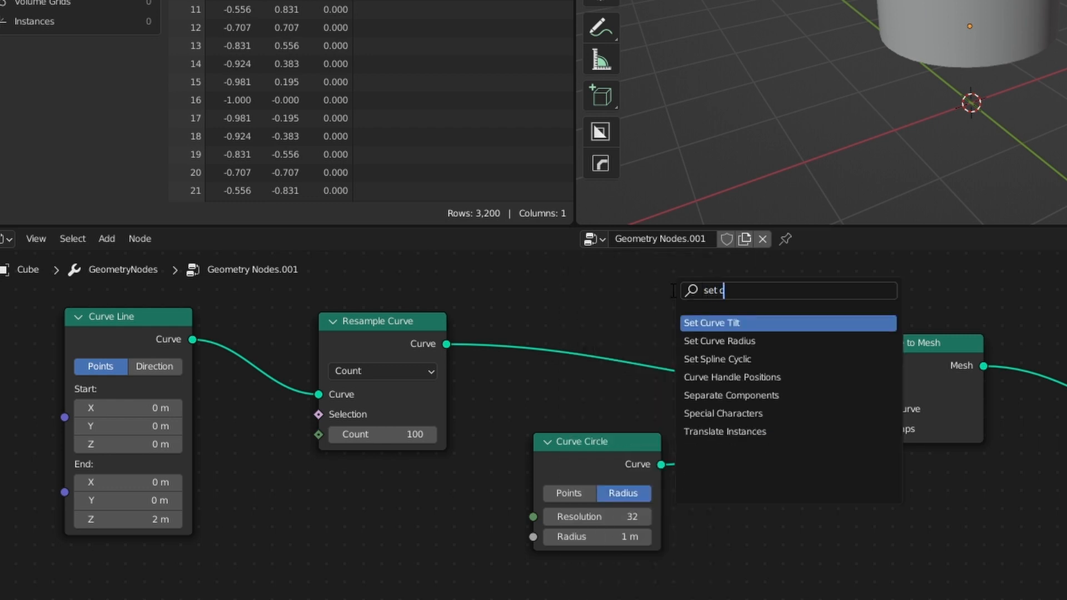
click(718, 341)
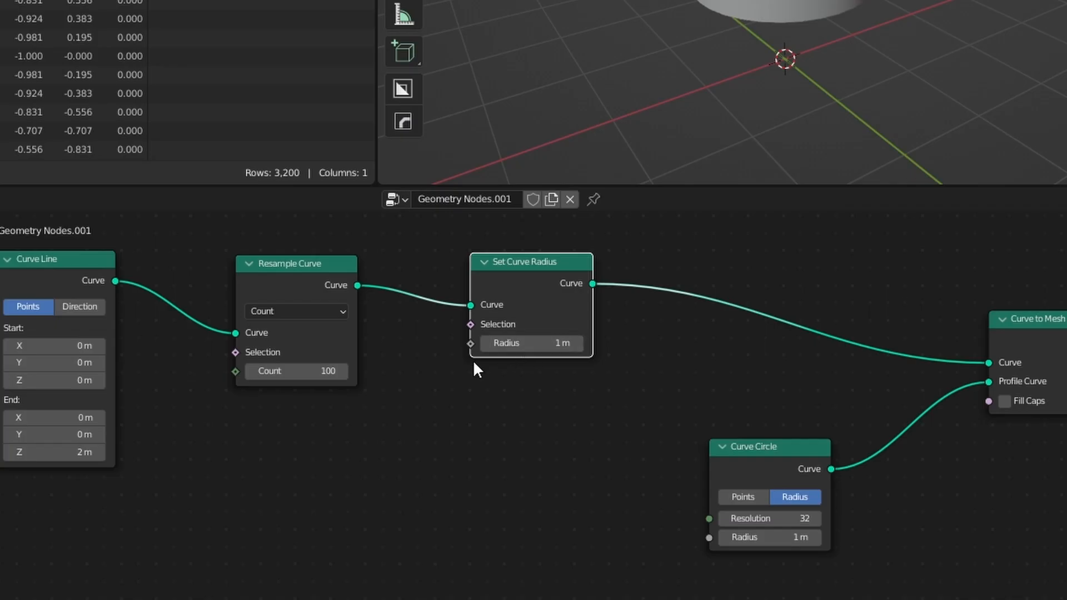
mouse_move(214, 302)
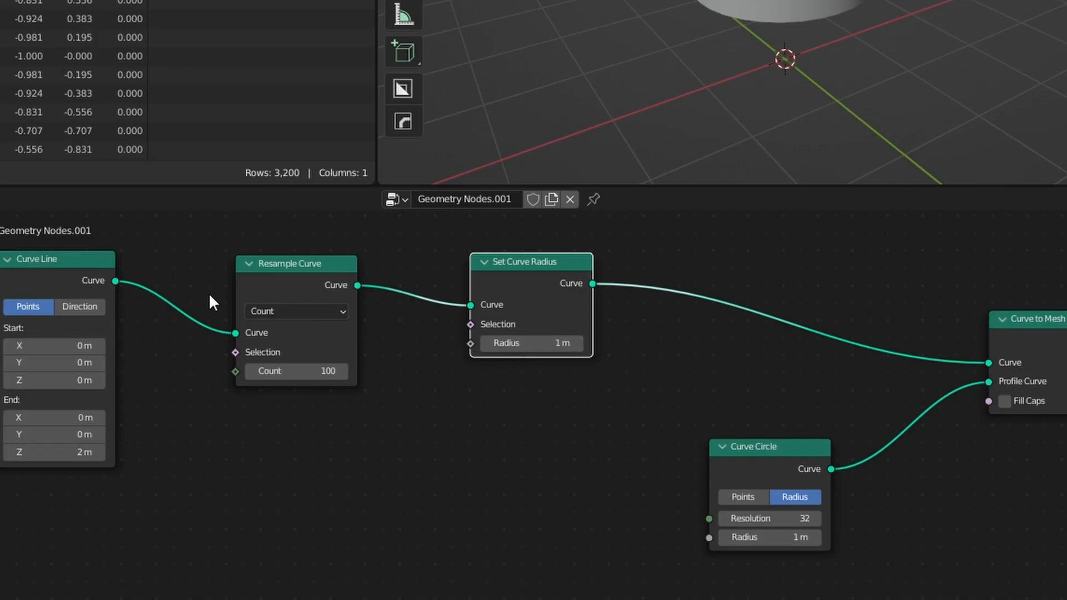
mouse_move(426, 299)
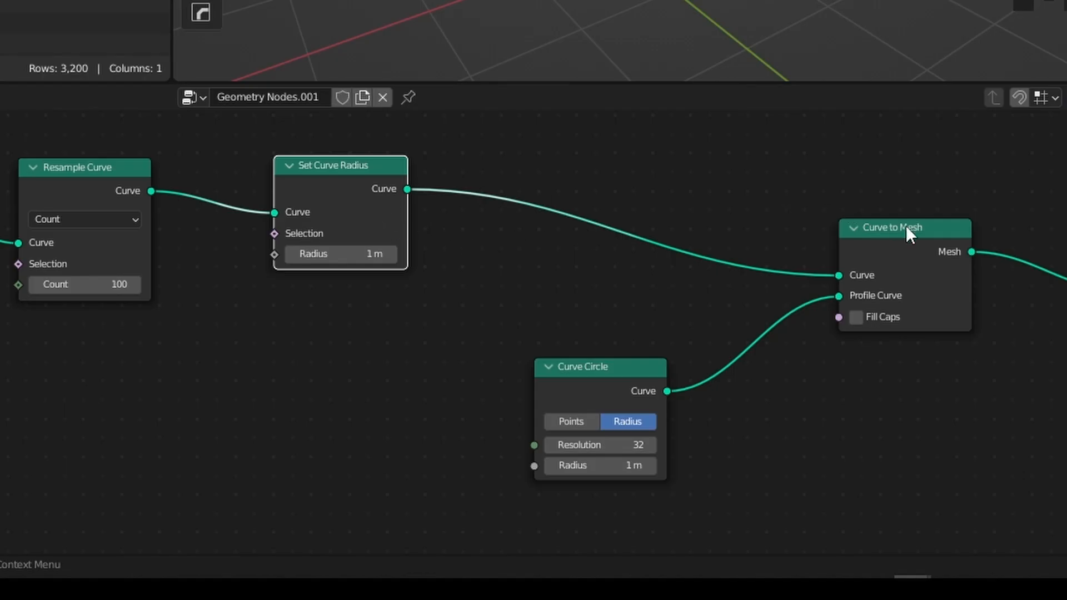
mouse_move(573, 315)
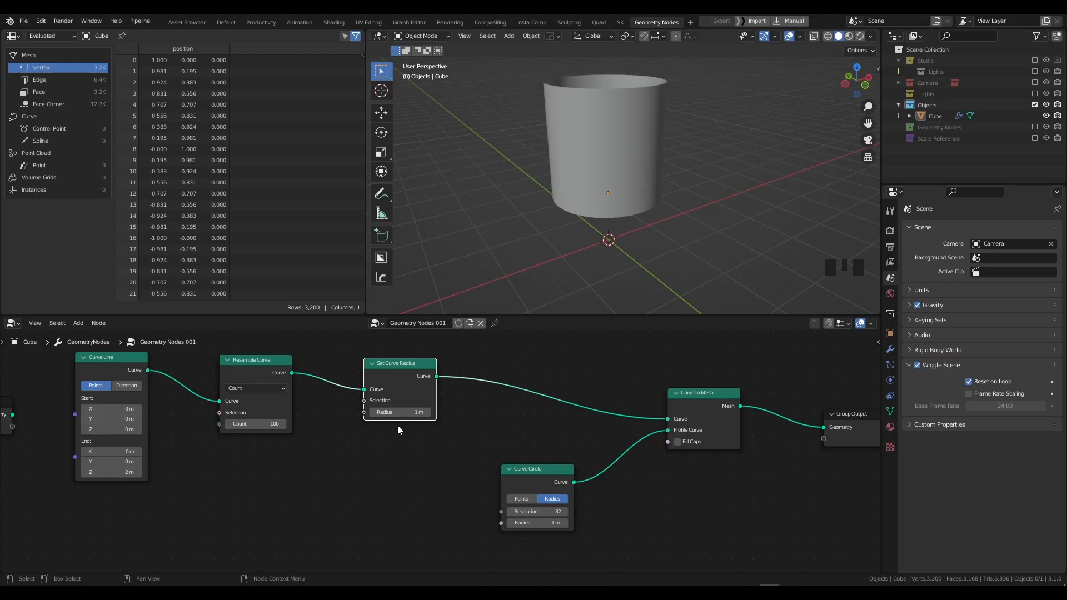
- Drive the curve radius with a reset Float Curve whose Factor comes from Spline Parameter
key(shift+a)
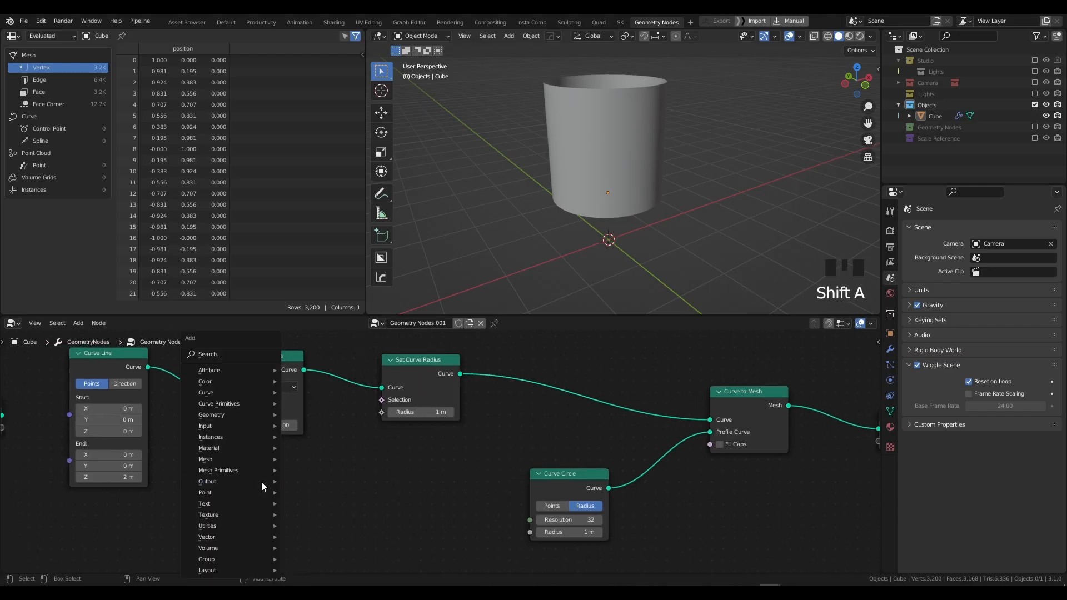
text(float)
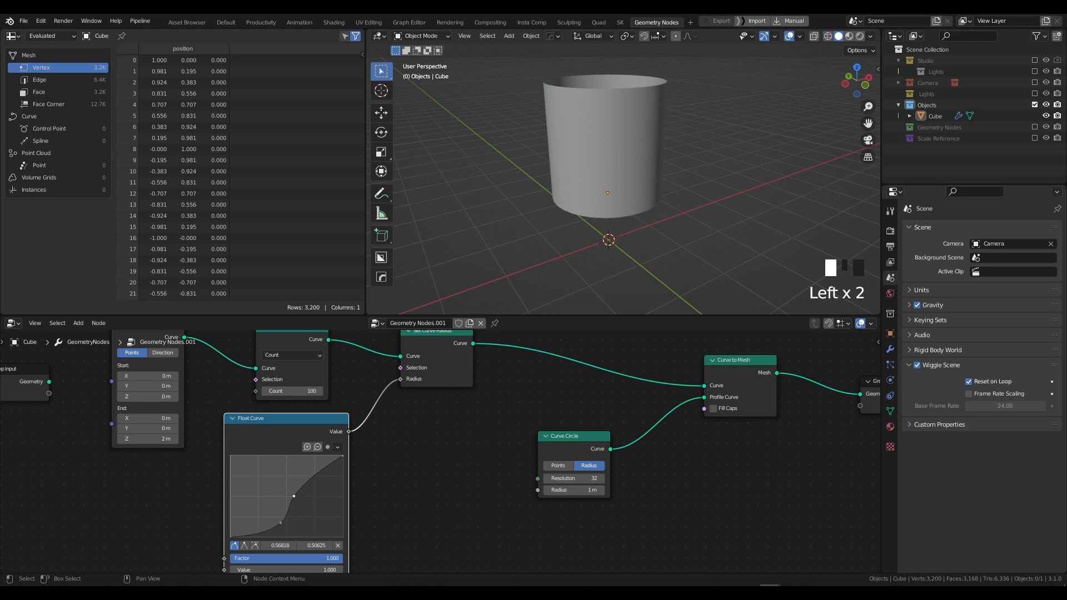
click(336, 447)
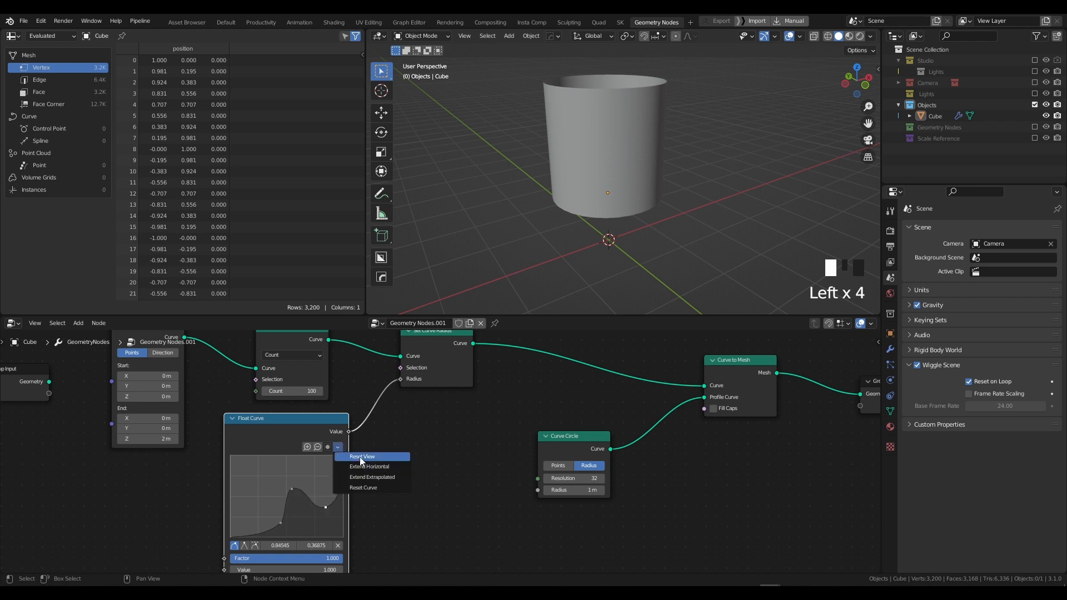
mouse_move(372, 467)
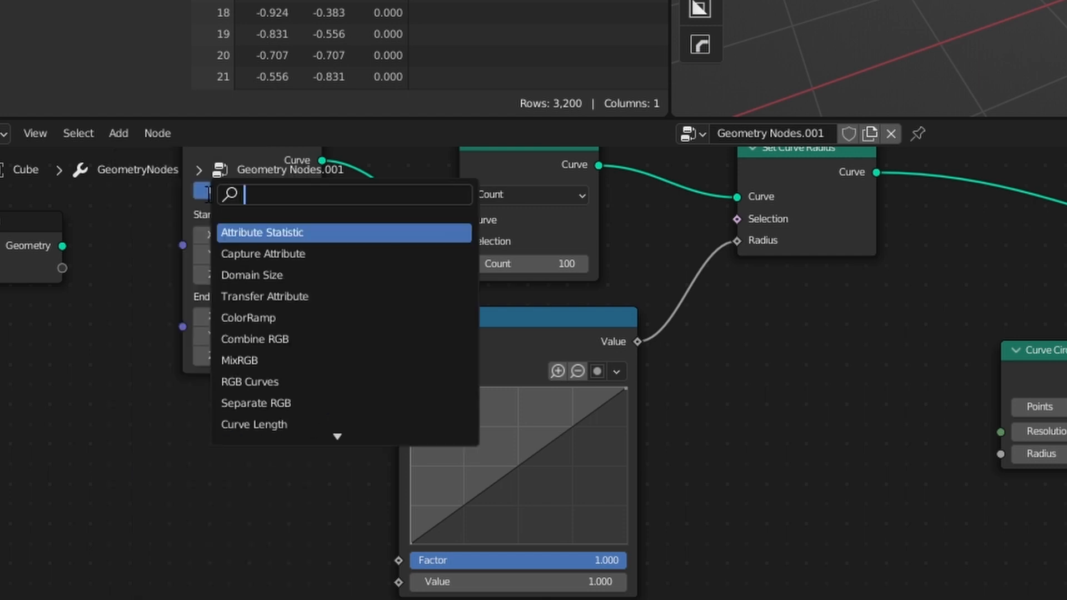
text(spline pa)
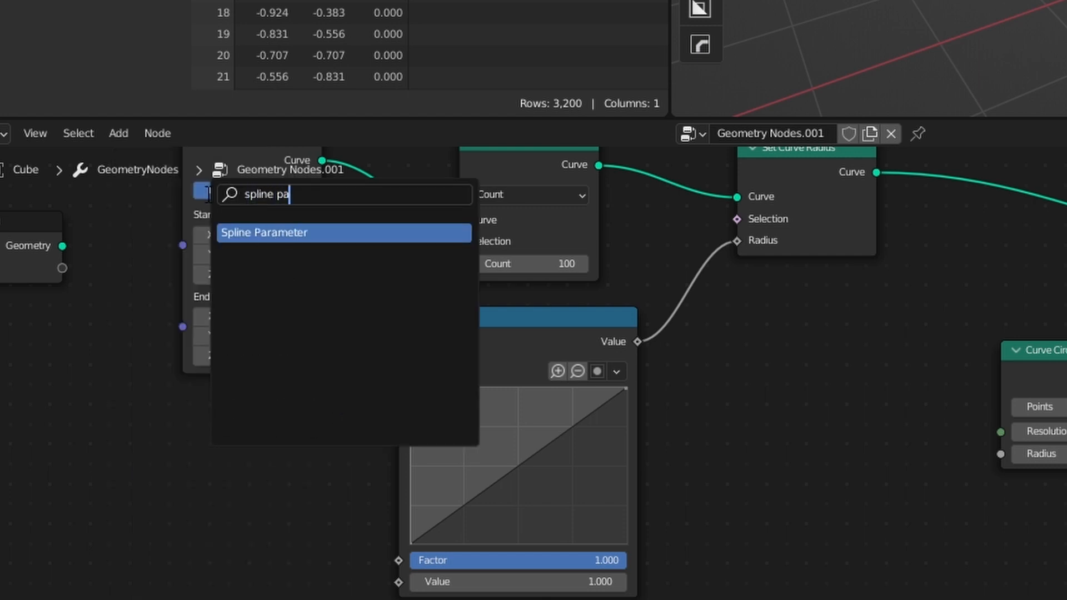
click(264, 232)
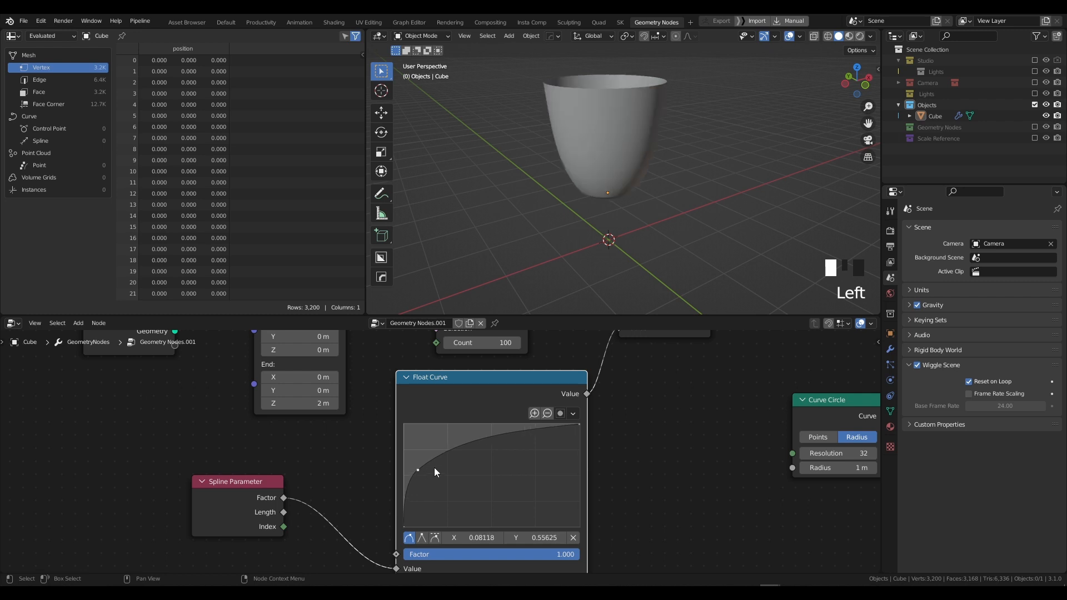
- Shape a dip in the radius curve to turn the cylinder into a rounded bowl form
drag(417, 470, 461, 502)
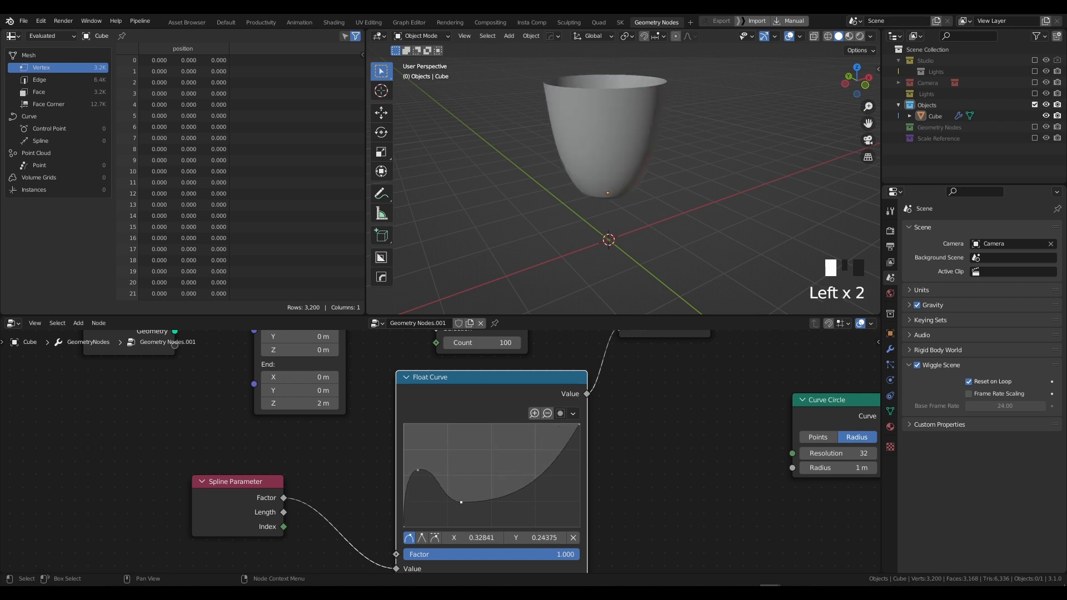
drag(460, 502, 500, 468)
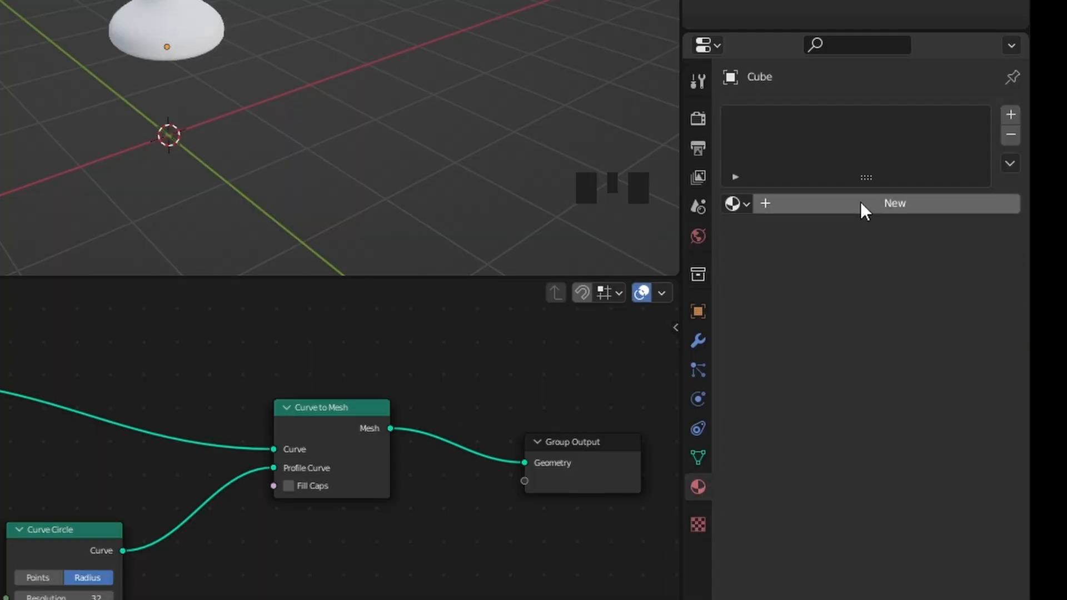
- Create a new Gold material with Metallic at 1 and lowered Roughness
click(893, 202)
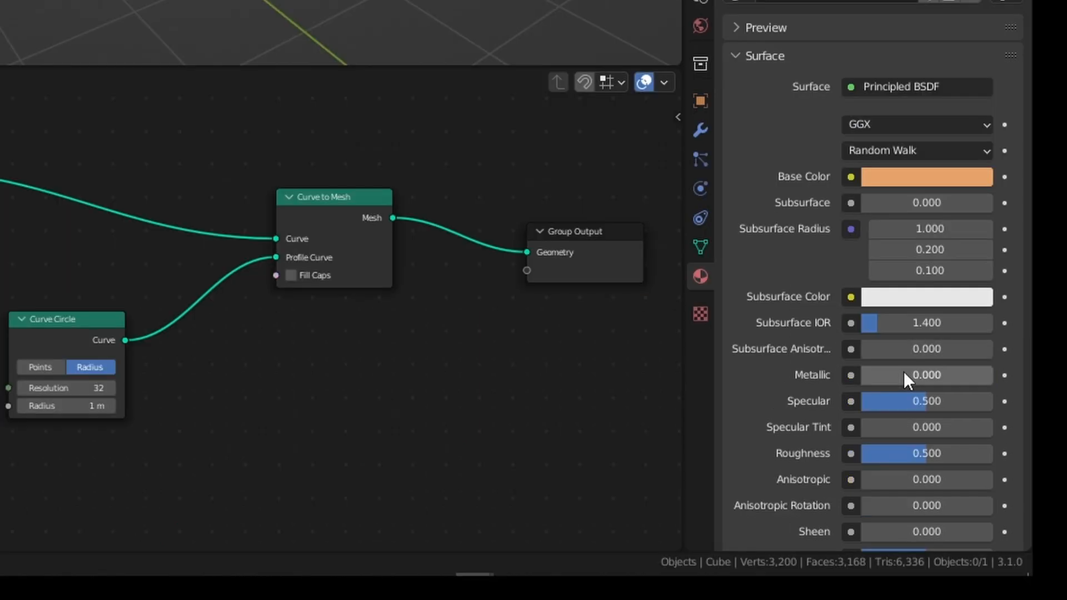
drag(904, 375, 990, 374)
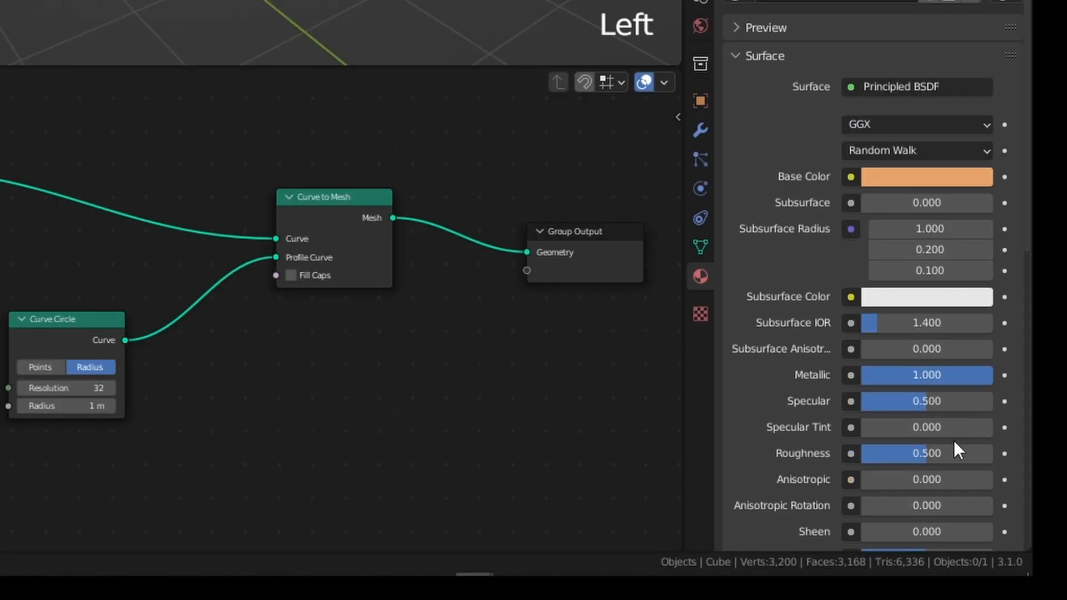
drag(953, 454, 885, 453)
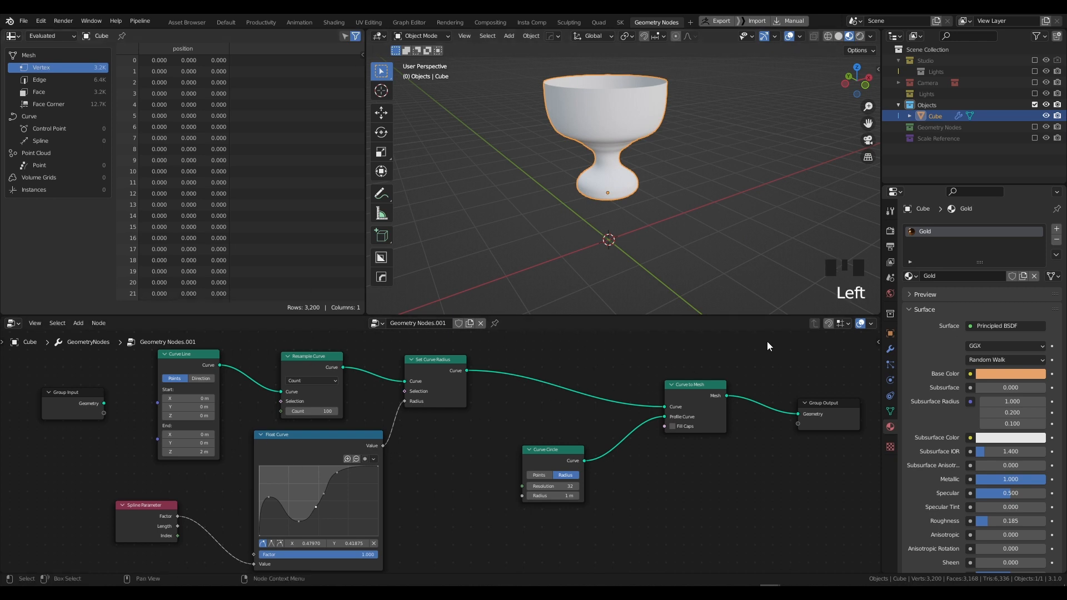
- Add a Set Material node before Group Output assigning the Gold material to the goblet
key(shift+a)
text(set a)
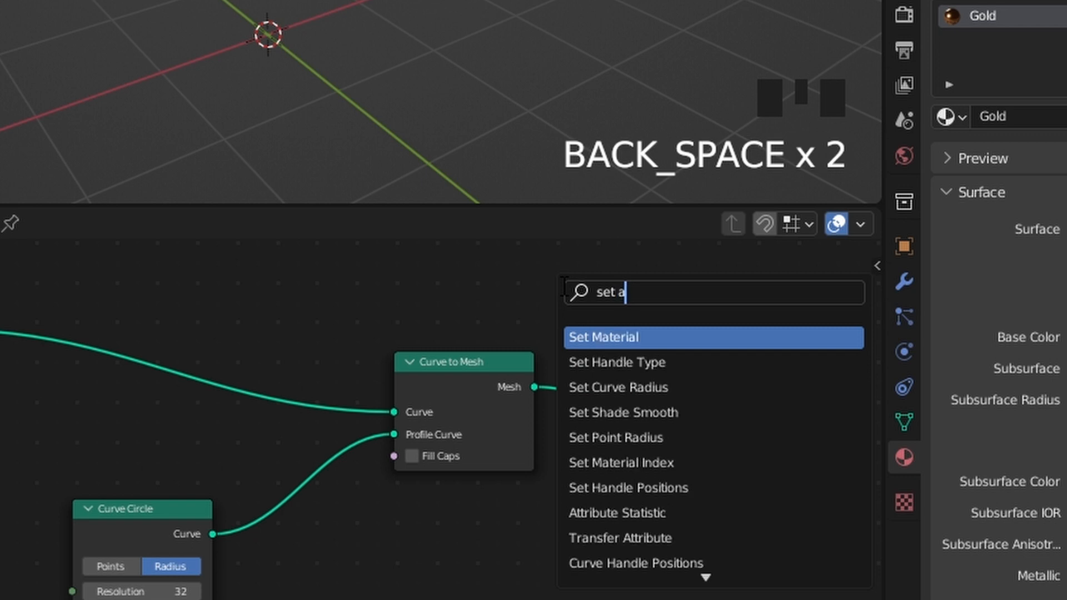
click(601, 336)
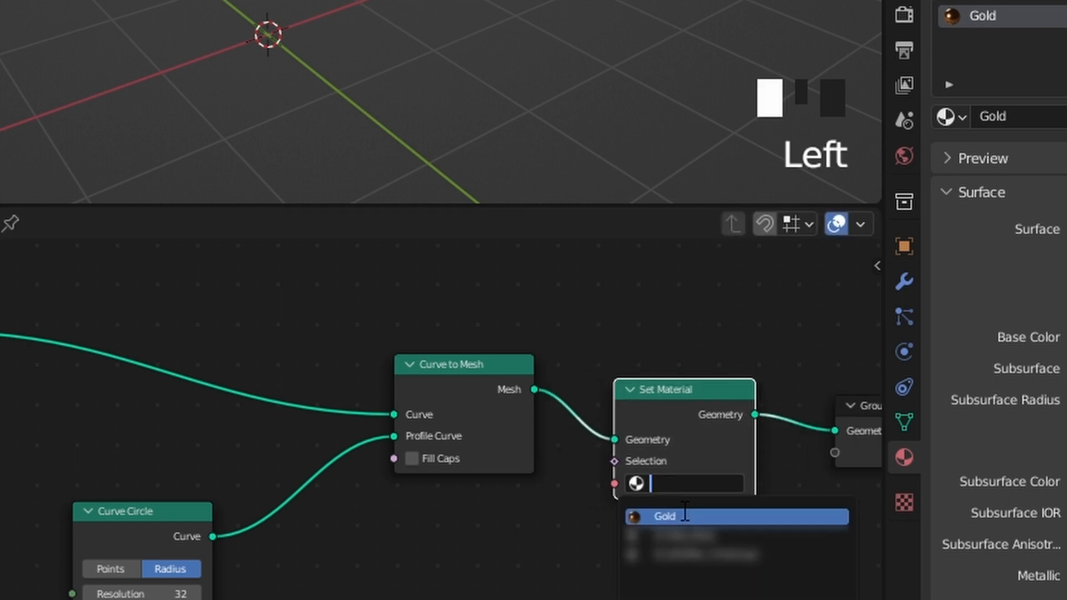
click(669, 515)
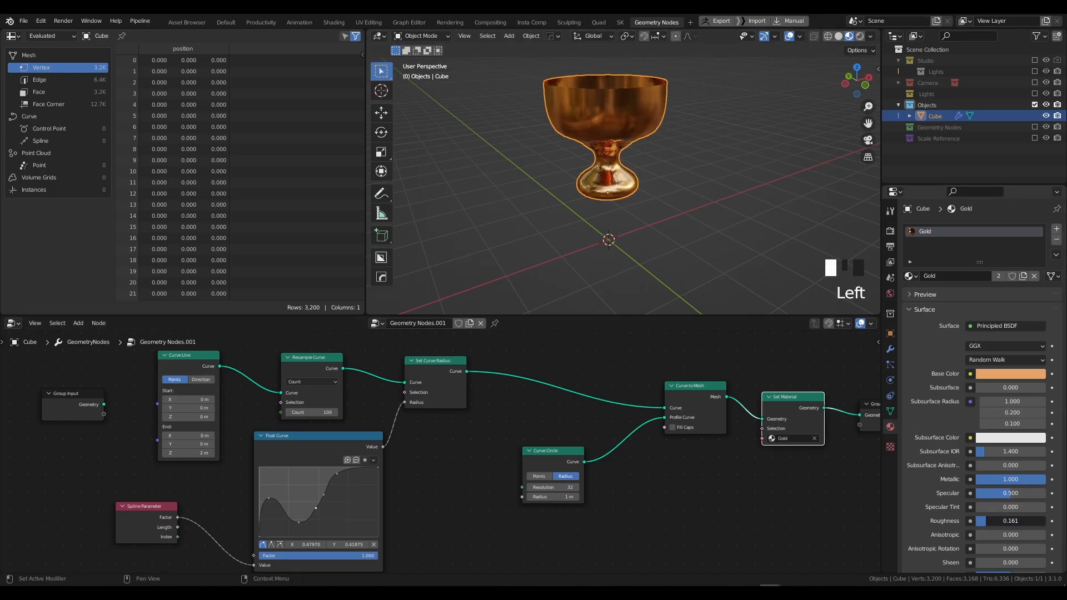
scroll(up, 3)
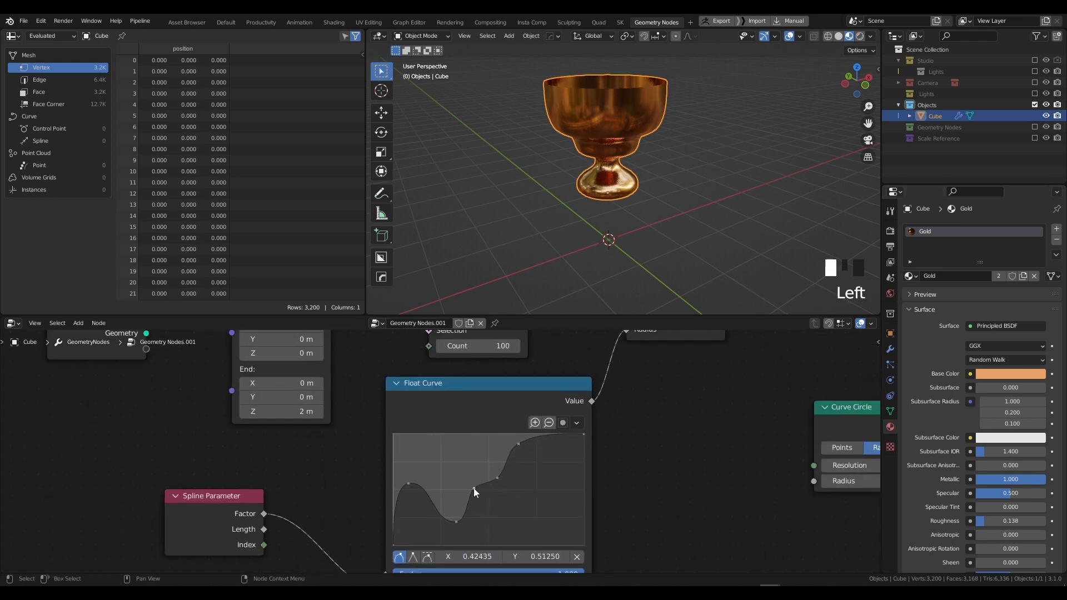
- Add and adjust more radius-curve points for a knobbed stem and wide base
drag(474, 492, 477, 514)
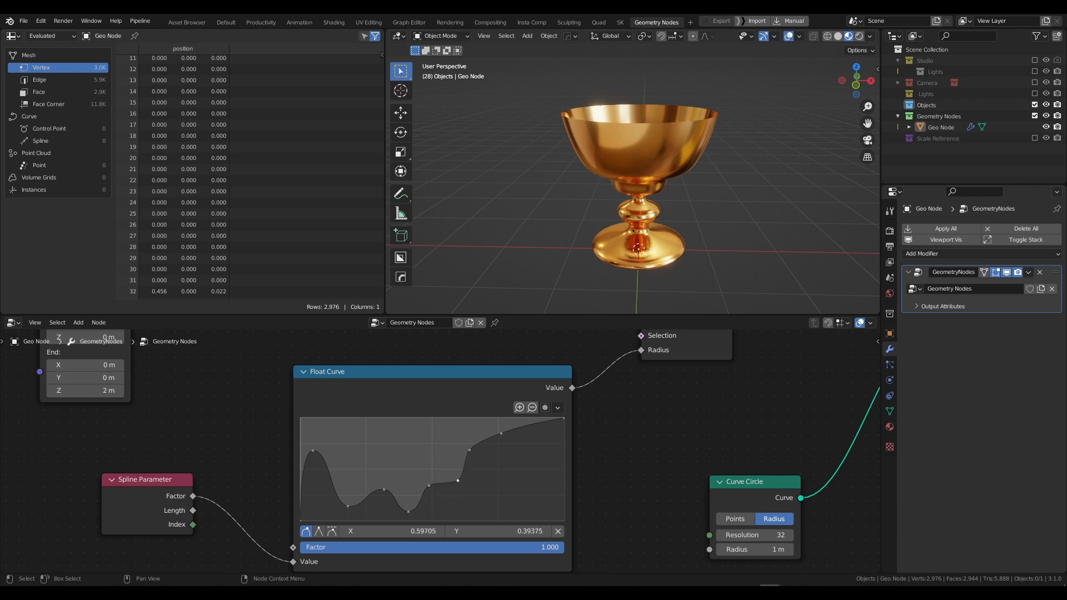
drag(459, 480, 474, 454)
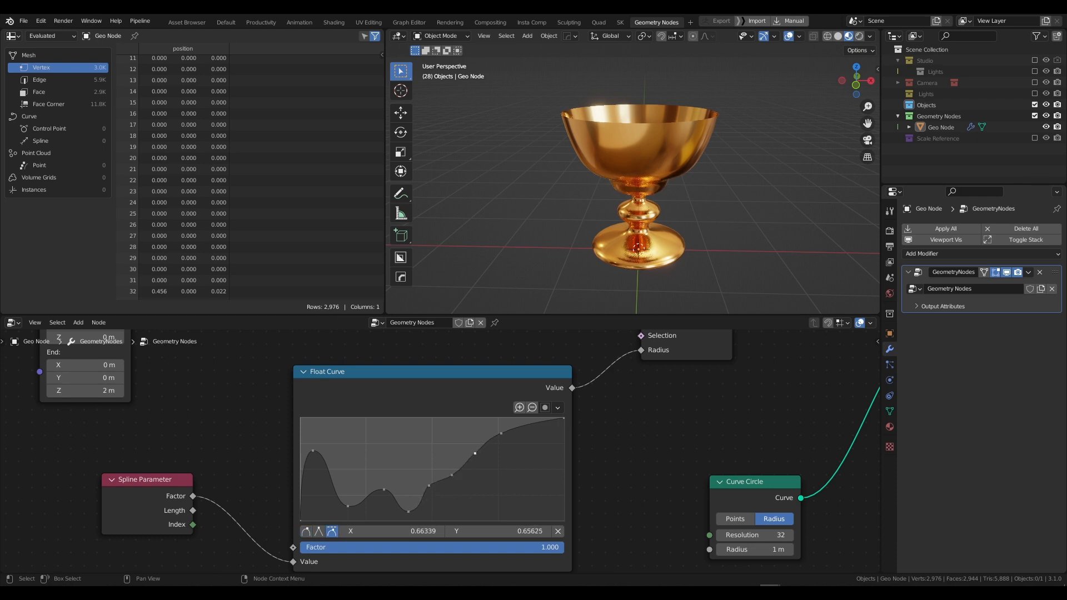